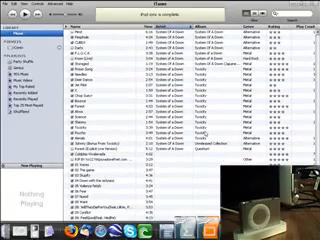
- Scroll down through the iComix iPod Shuffle's song list while the sync finishes
scroll(down, 3)
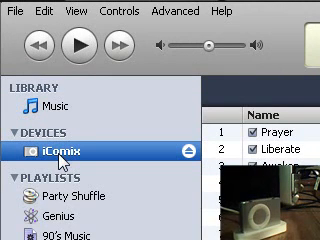
scroll(down, 3)
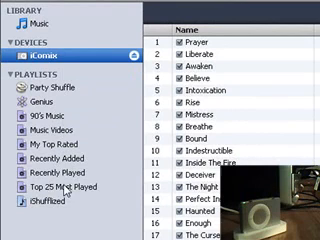
mouse_move(156, 28)
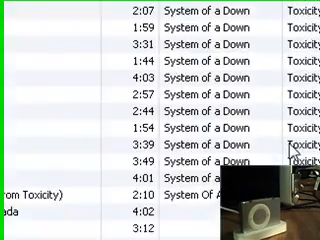
scroll(down, 3)
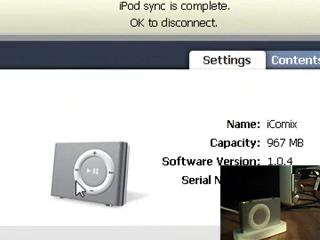
- Scroll the iComix device settings down to the Version and Options sections
scroll(down, 3)
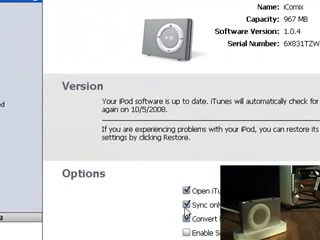
scroll(down, 3)
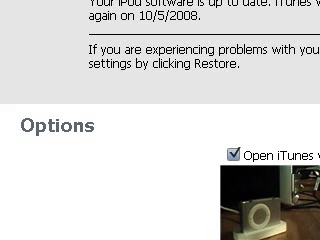
scroll(down, 3)
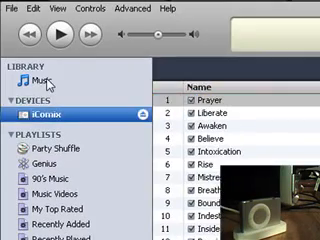
- Switch to the Music library and select a song from its track list
click(44, 78)
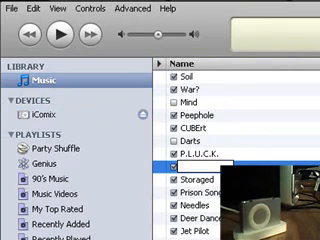
click(68, 36)
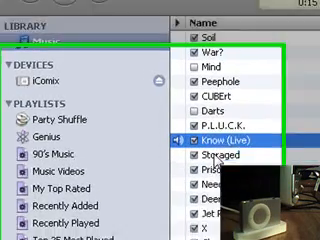
scroll(down, 3)
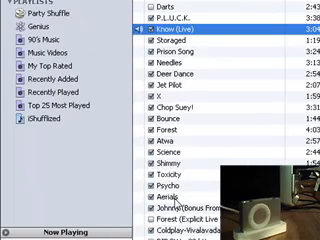
- Scroll the song list through tracks by Disturbed, Dog Fashion Disco, Korn and Metallica
scroll(down, 3)
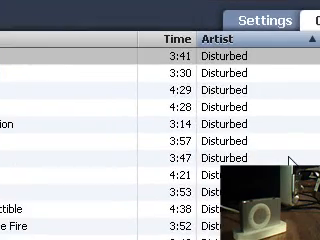
scroll(down, 3)
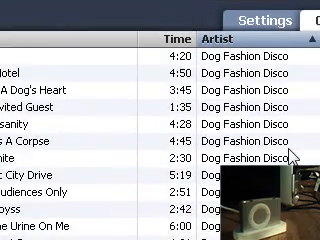
scroll(down, 3)
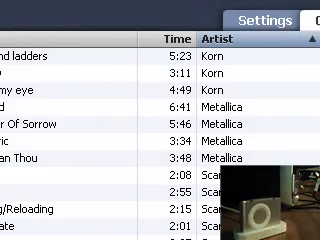
scroll(down, 3)
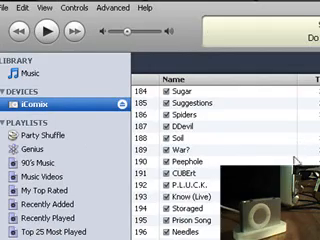
scroll(up, 3)
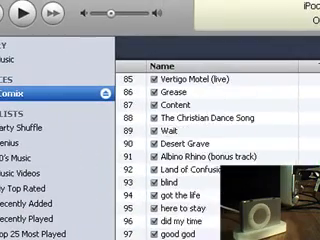
scroll(up, 3)
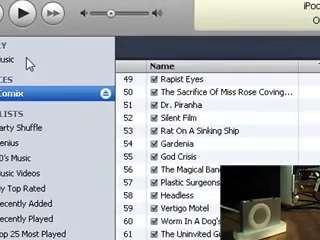